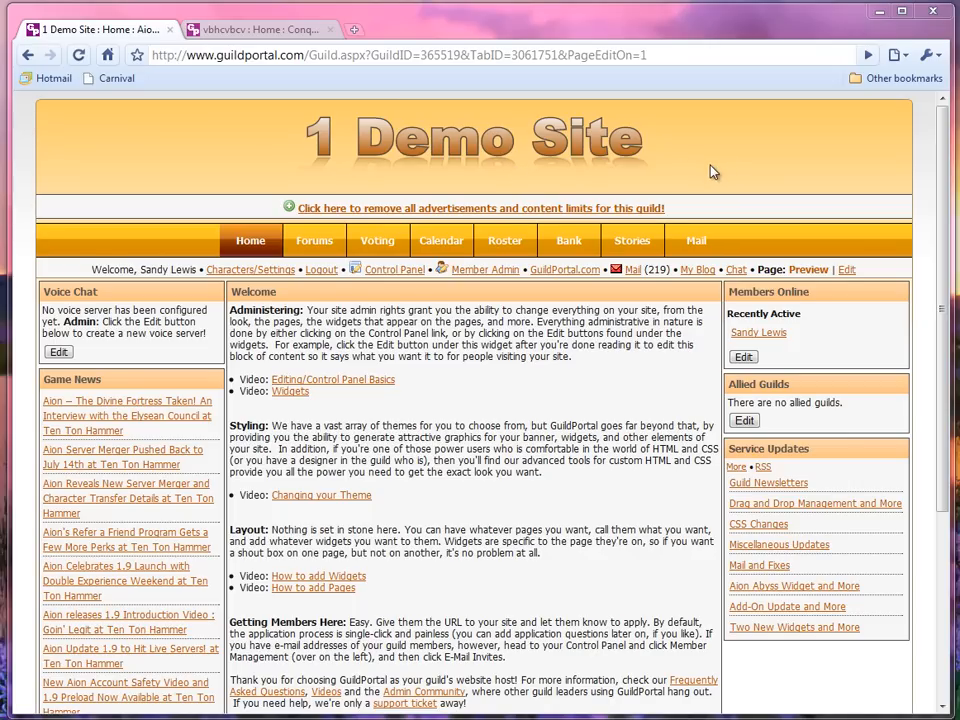
pyautogui.moveTo(852, 269)
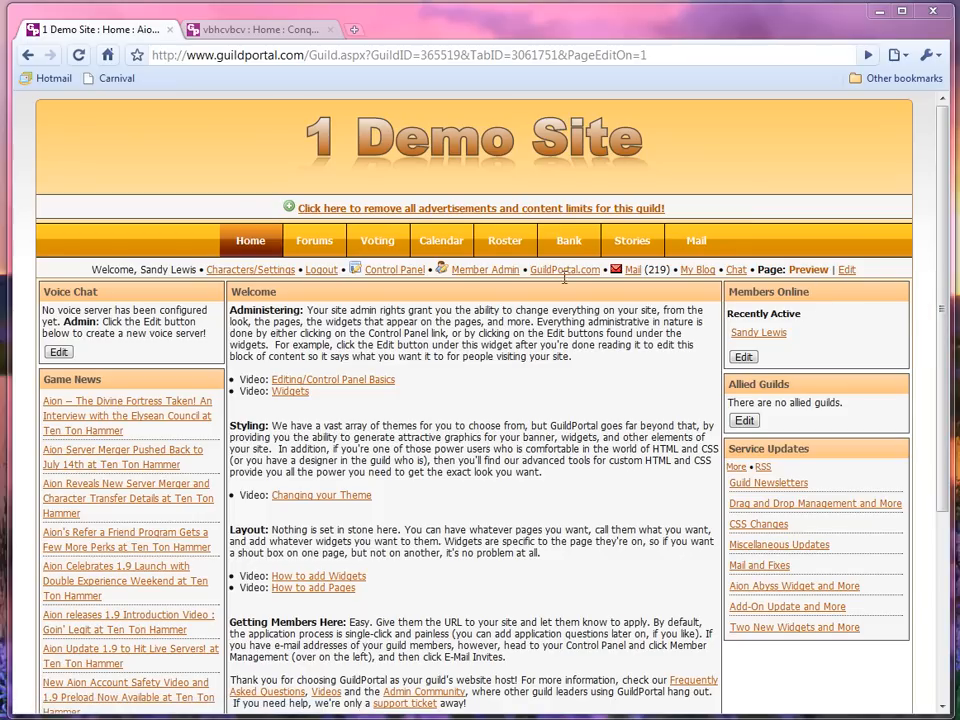
pyautogui.moveTo(558, 283)
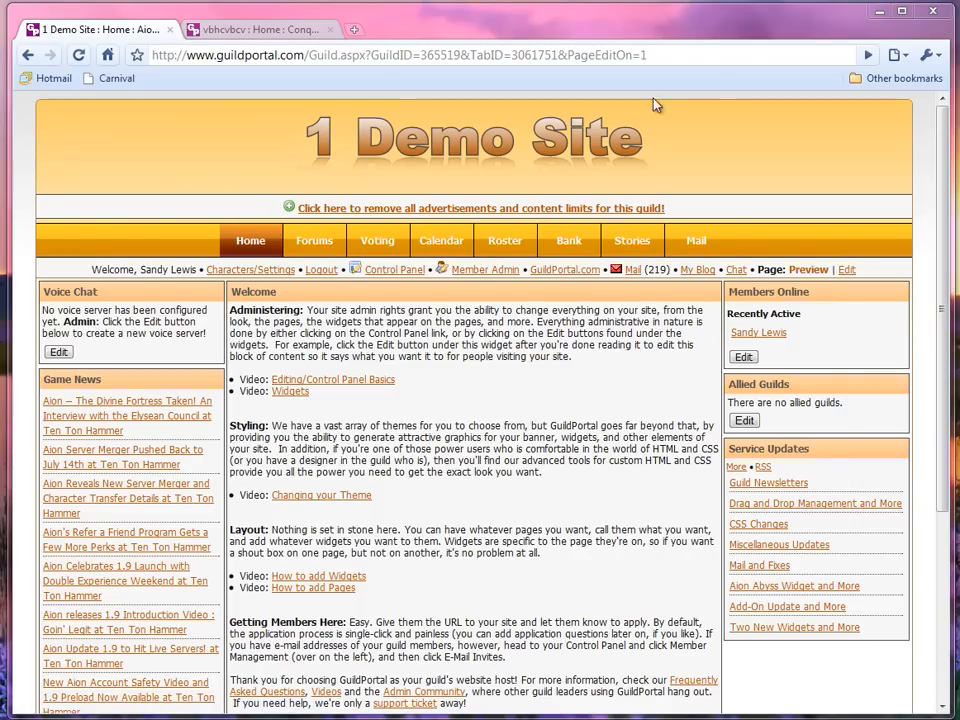
pyautogui.moveTo(793, 102)
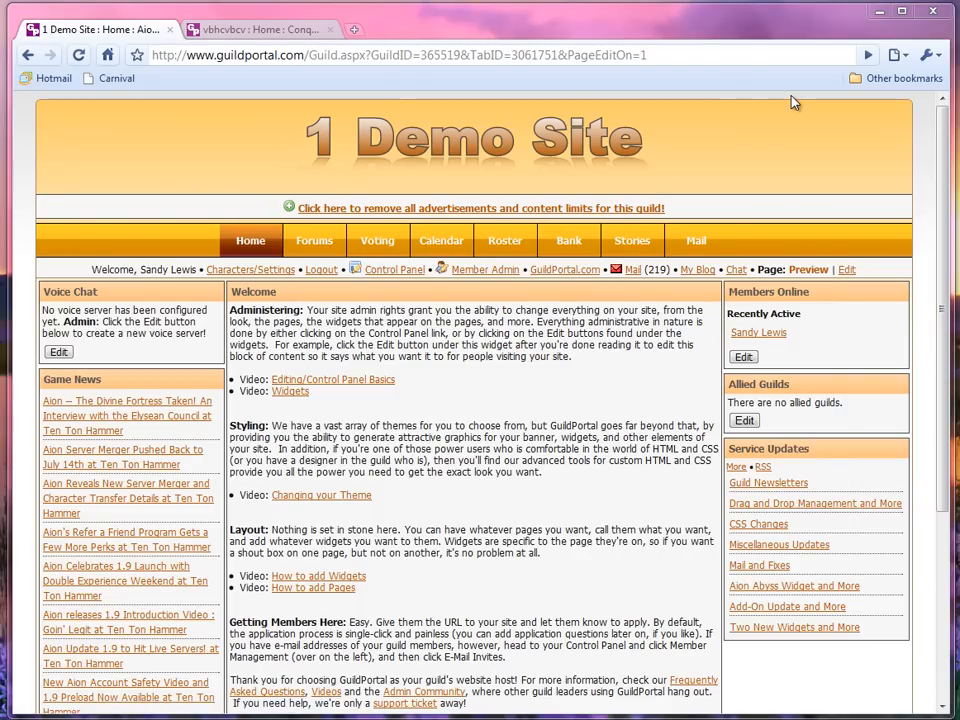
# View the other guild site, then switch the 1 Demo Site home page into edit mode
pyautogui.click(250, 20)
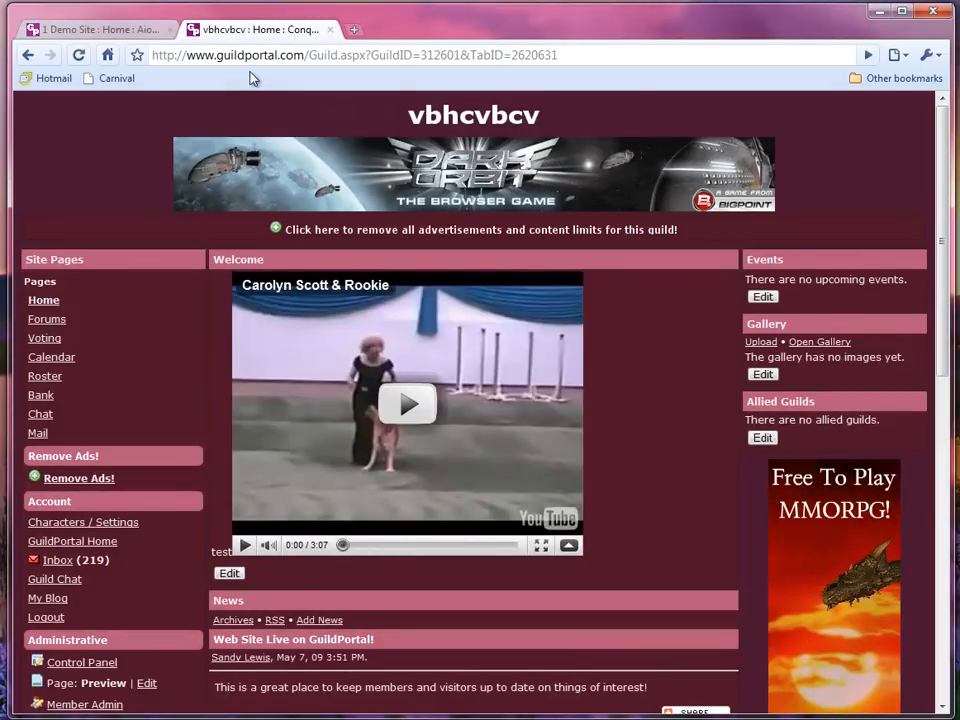
pyautogui.moveTo(82, 662)
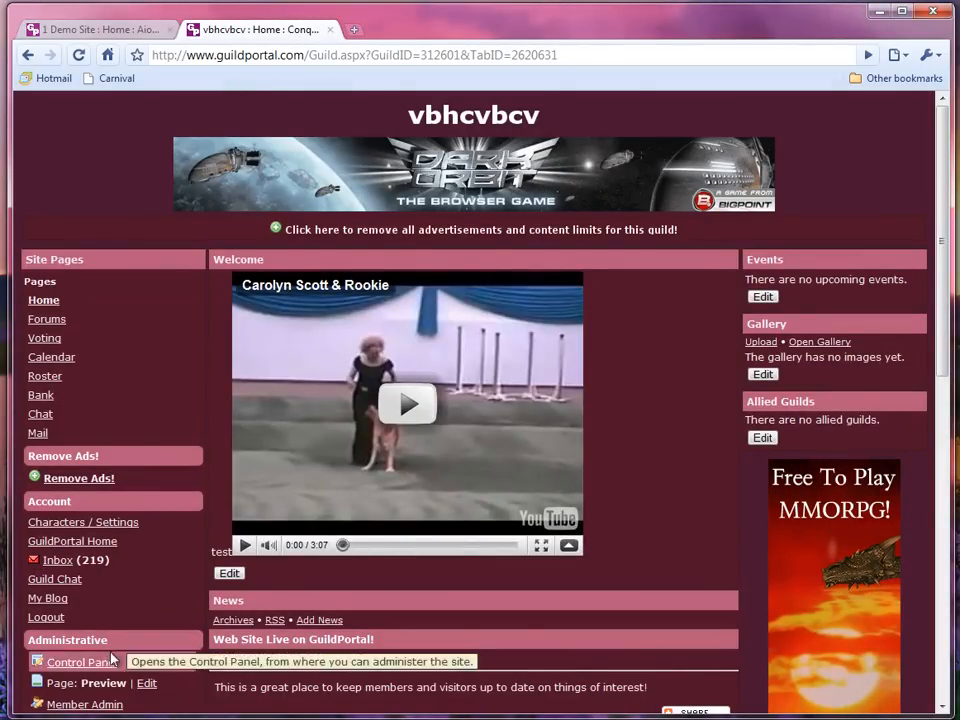
pyautogui.moveTo(152, 687)
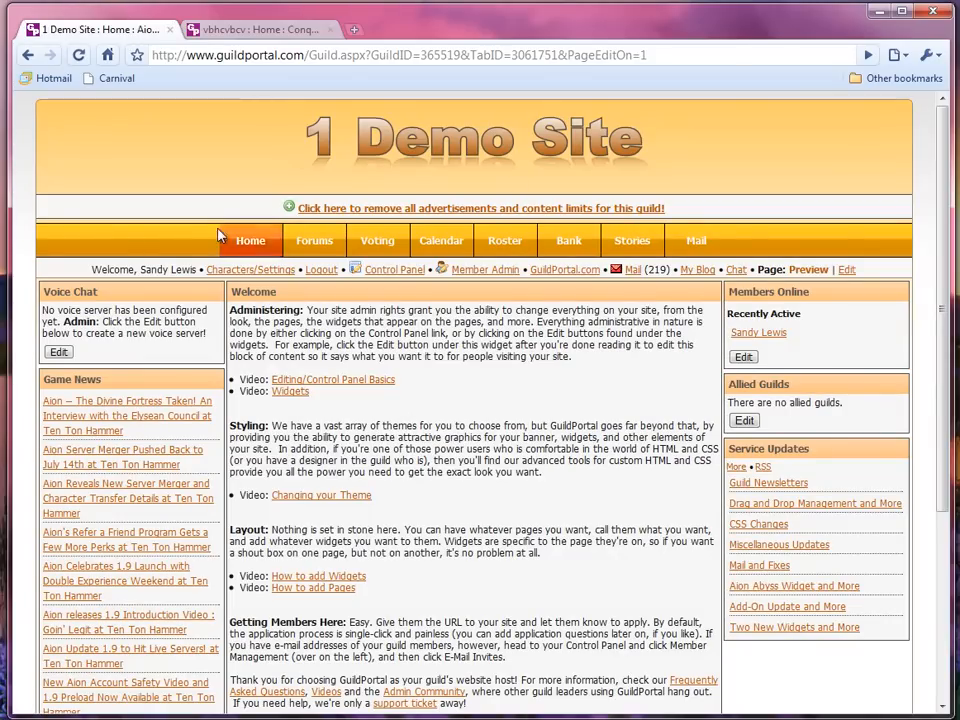
pyautogui.moveTo(693, 240)
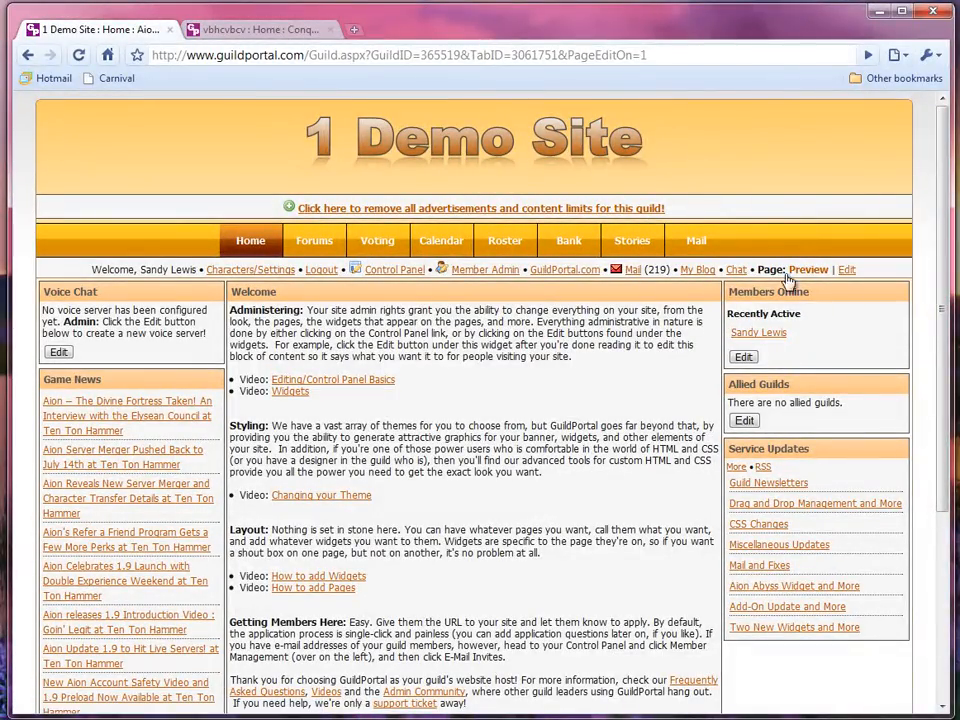
pyautogui.click(856, 269)
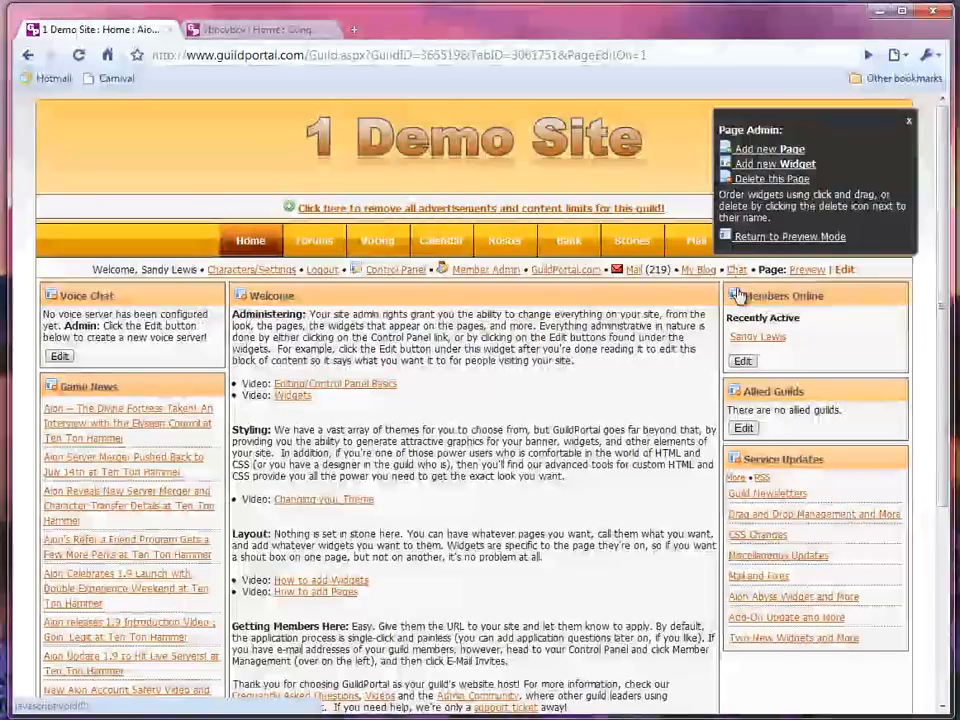
pyautogui.moveTo(737, 295)
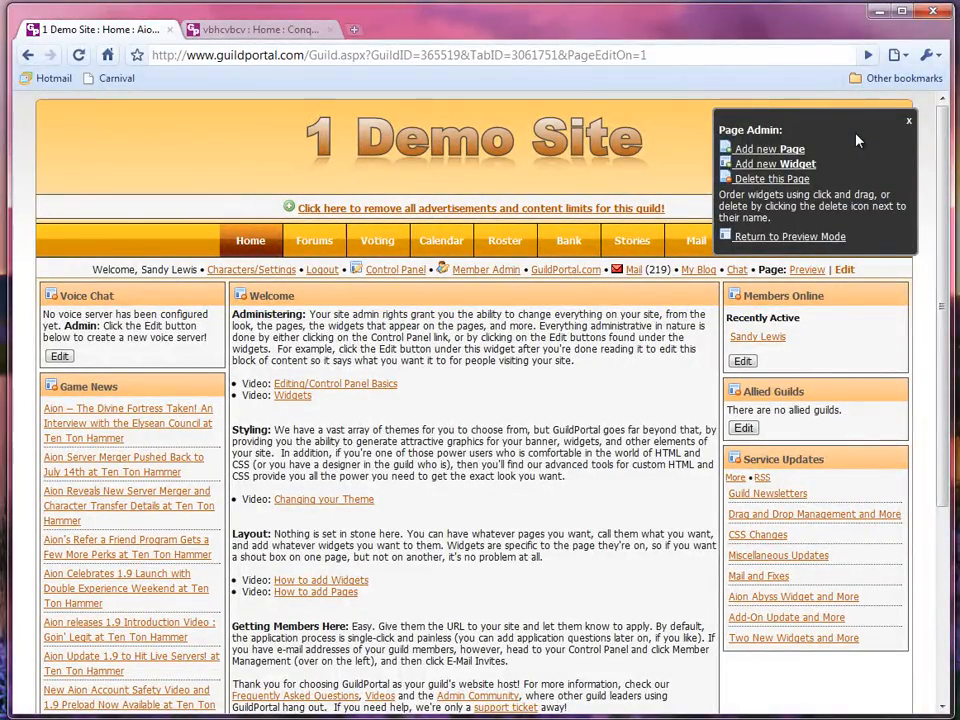
pyautogui.moveTo(772, 159)
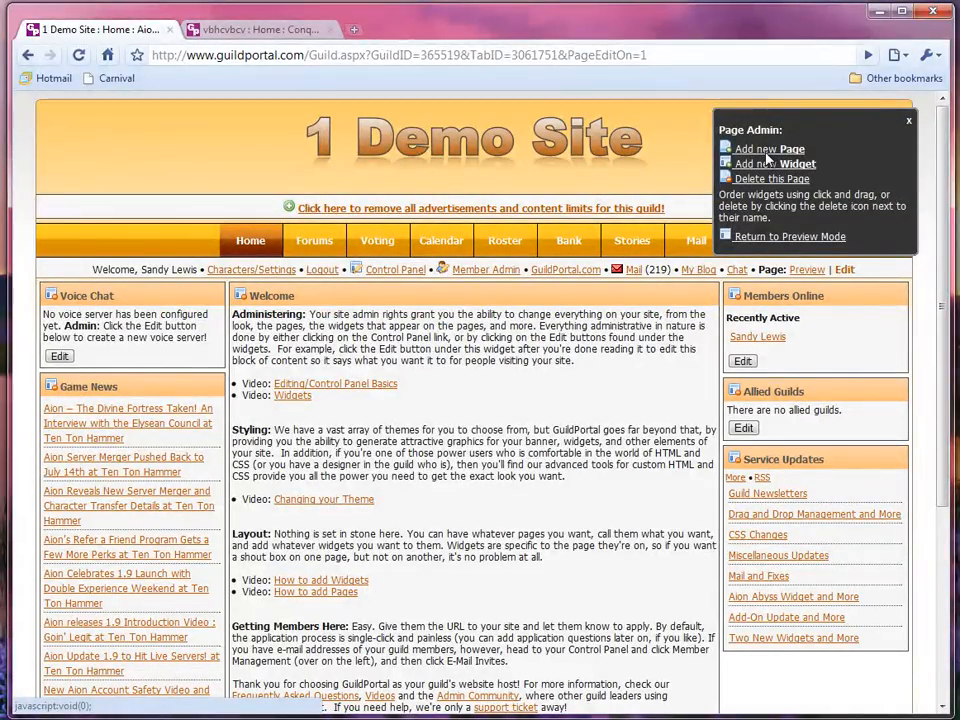
# Create and save a public page named 'Test', then re-enter home page edit mode
pyautogui.click(770, 148)
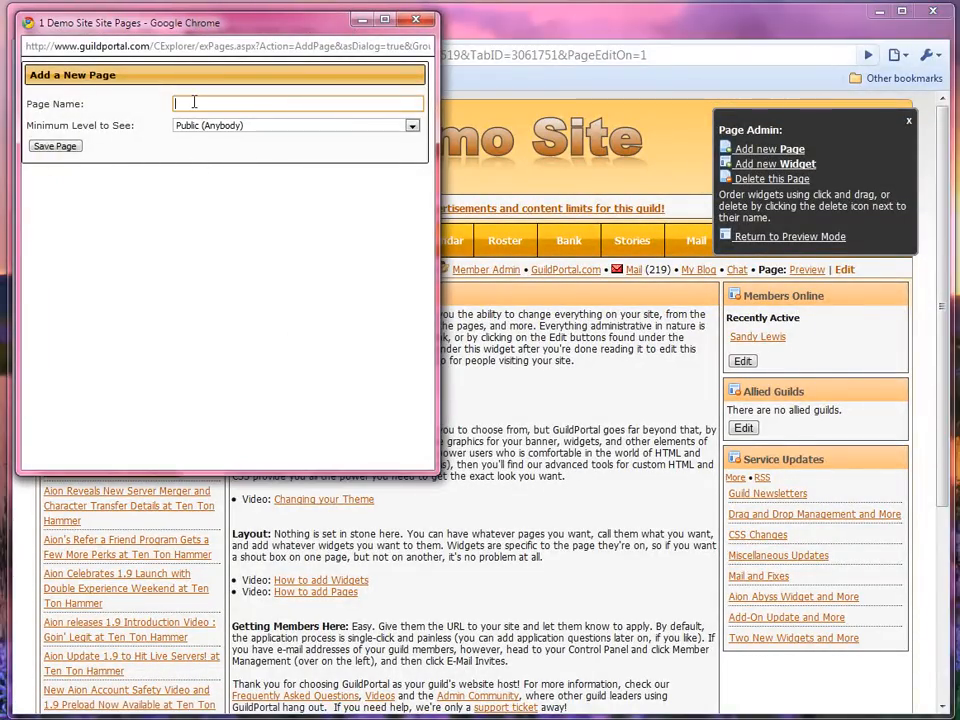
pyautogui.write('Test')
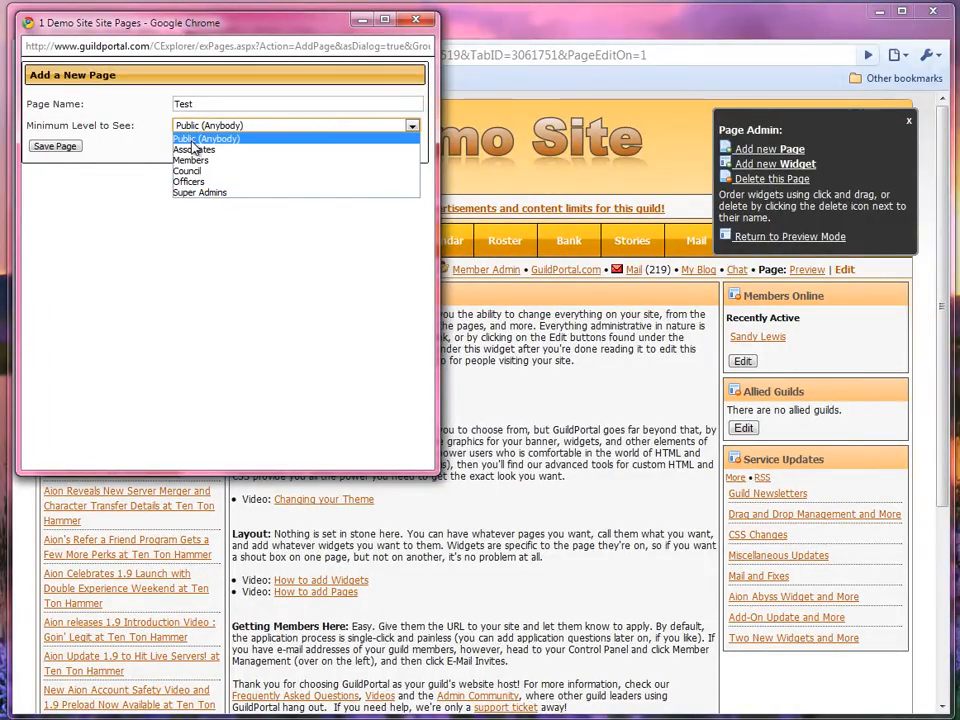
pyautogui.click(208, 138)
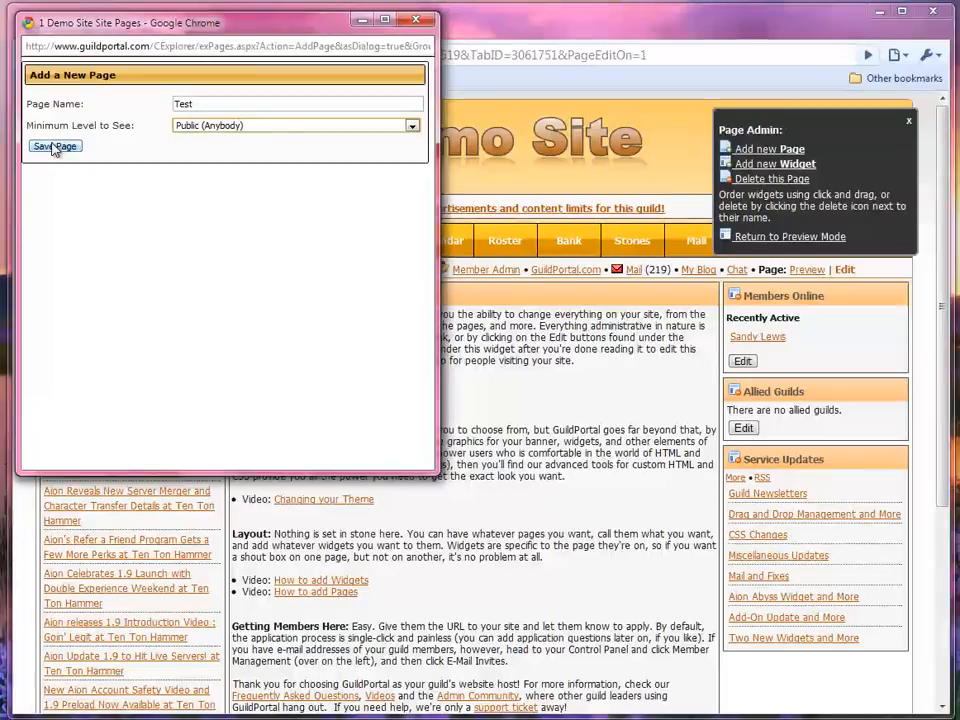
pyautogui.click(47, 146)
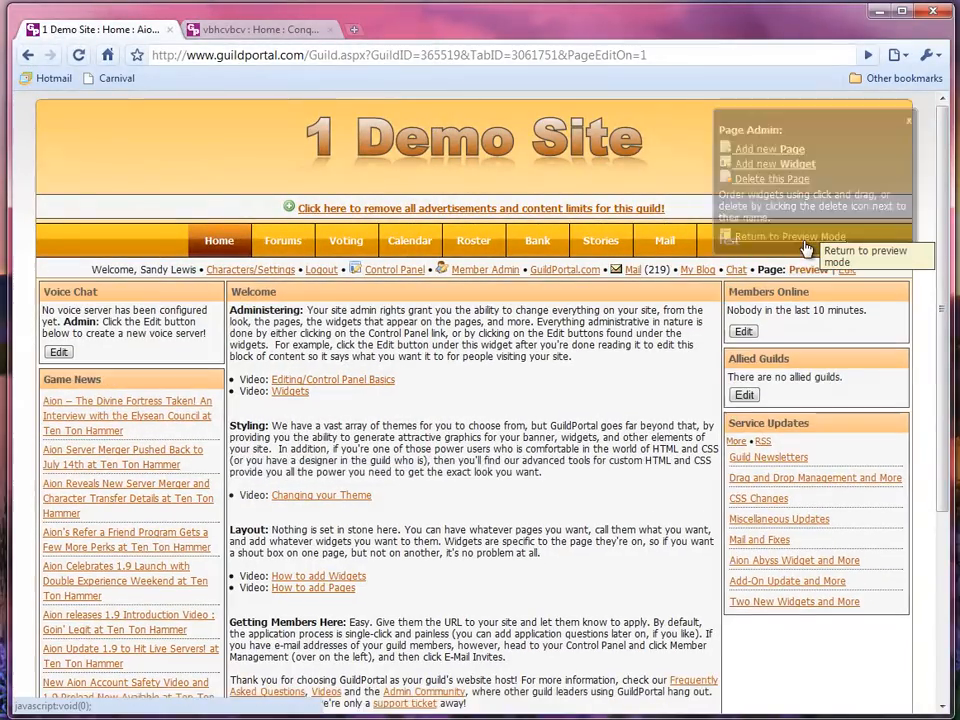
pyautogui.click(786, 235)
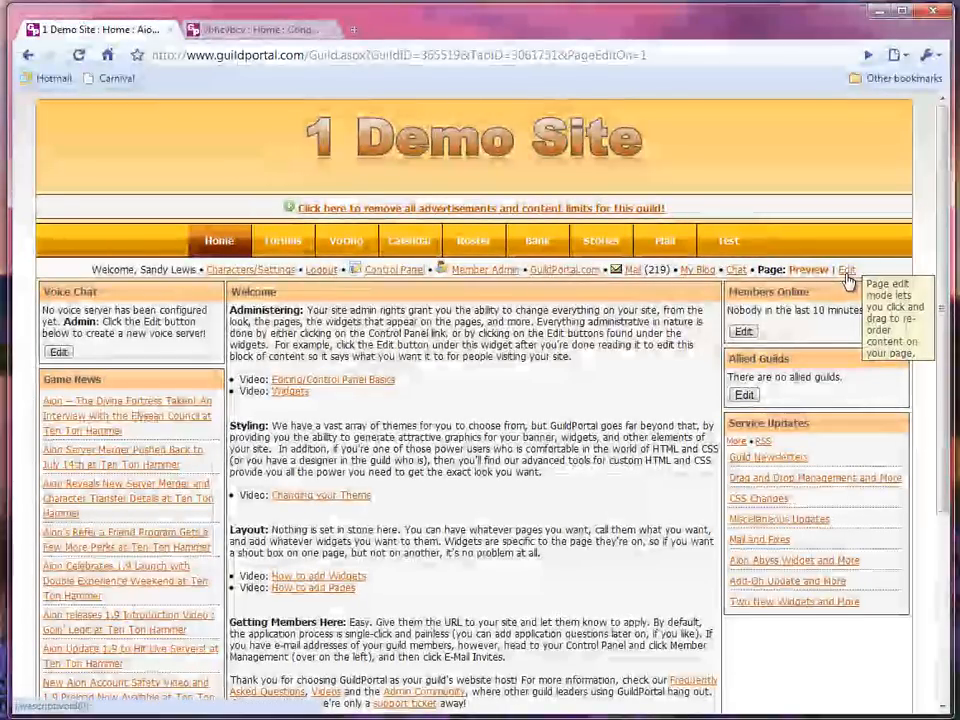
pyautogui.click(848, 269)
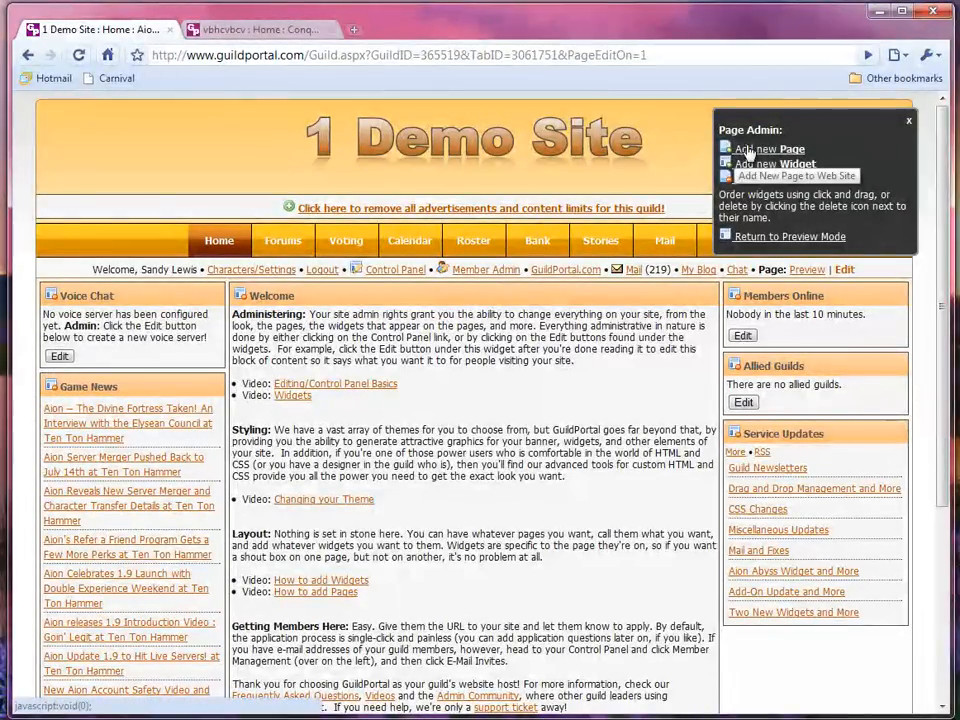
pyautogui.moveTo(783, 164)
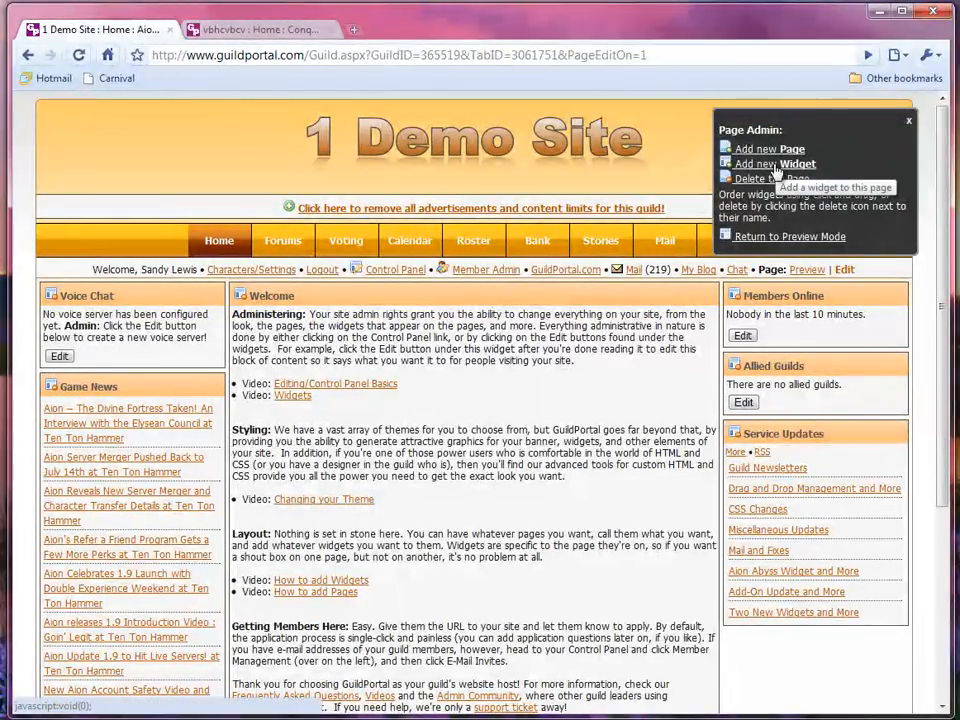
# Add a widget titled 'My New Widget' at the Right Side of Page location
pyautogui.click(772, 163)
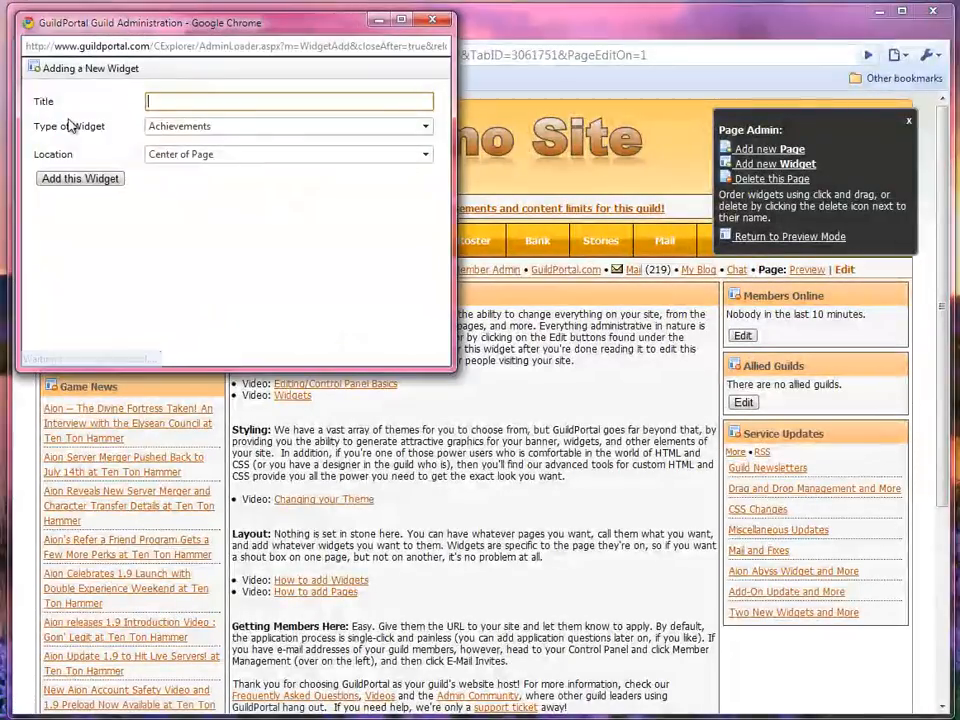
pyautogui.write('M')
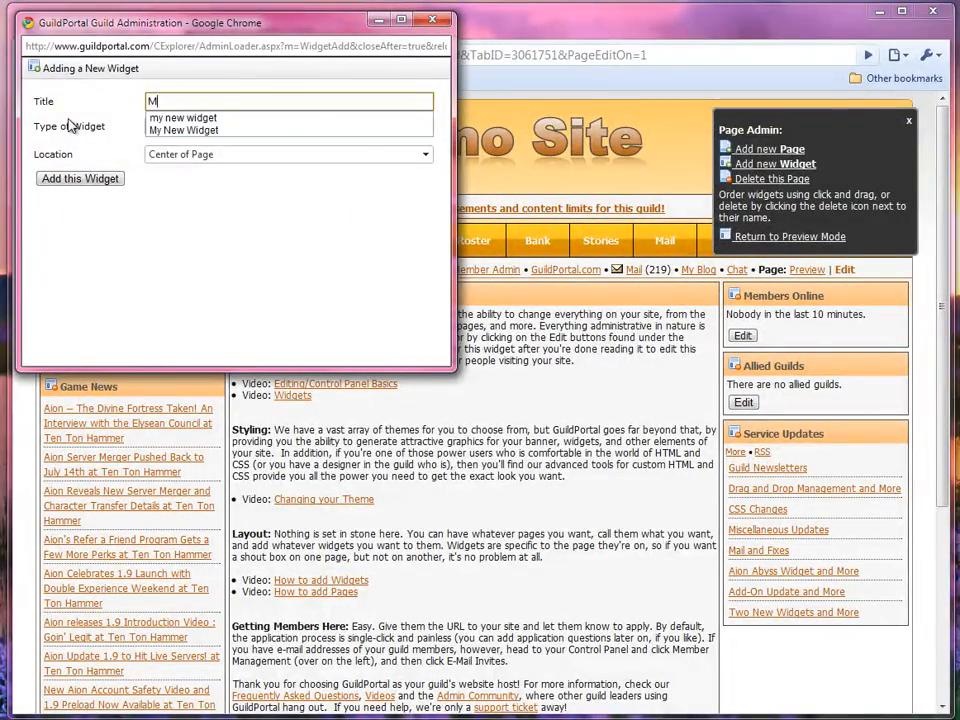
pyautogui.write('y New Widget')
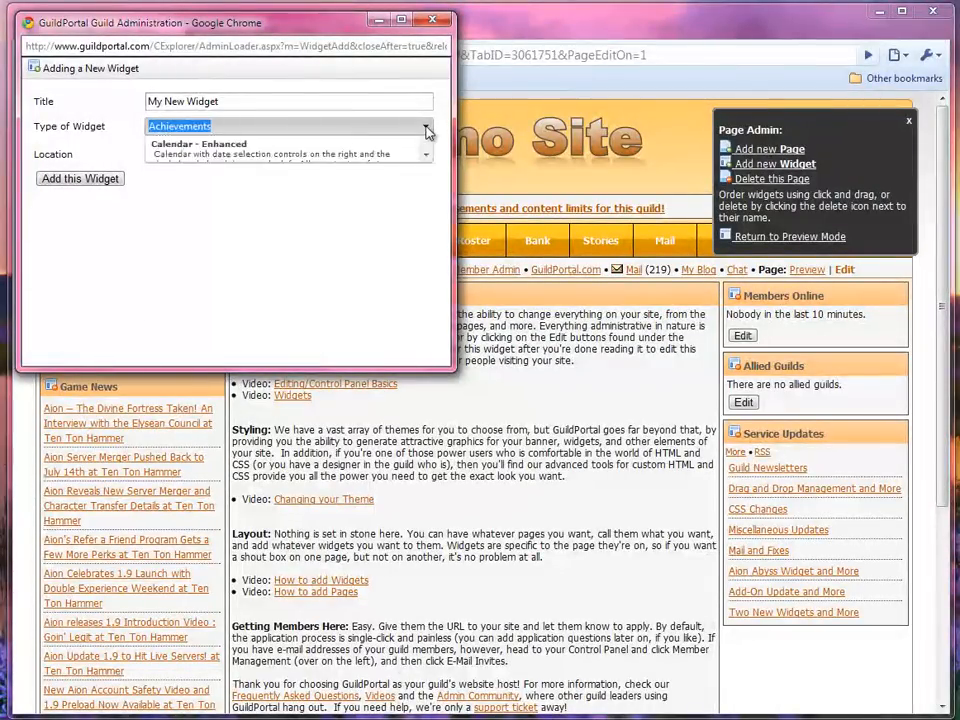
pyautogui.scroll(-3)
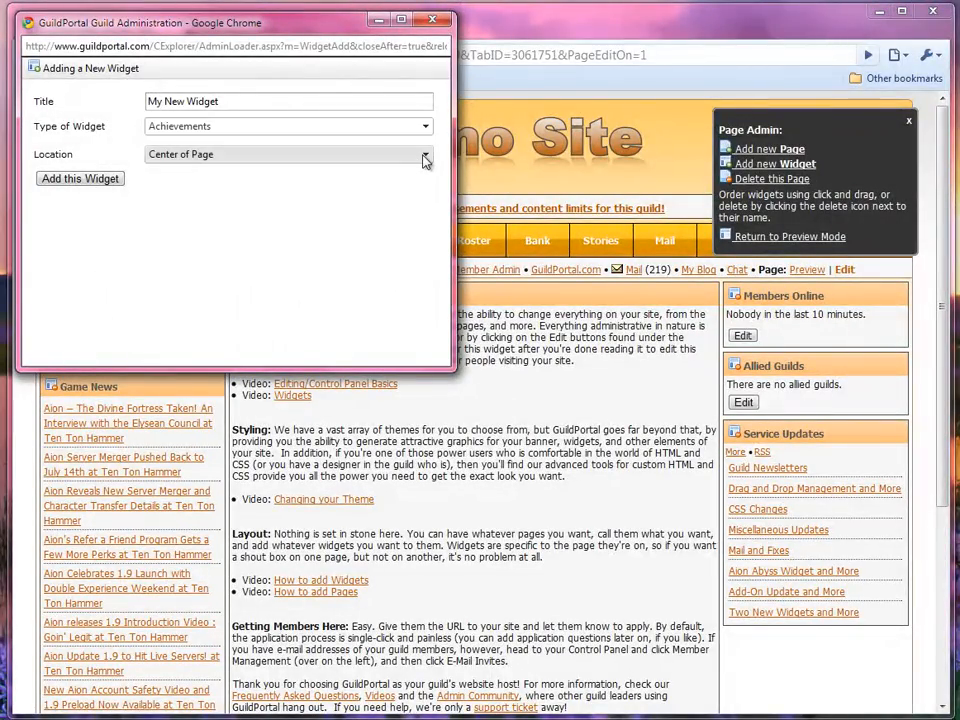
pyautogui.click(424, 154)
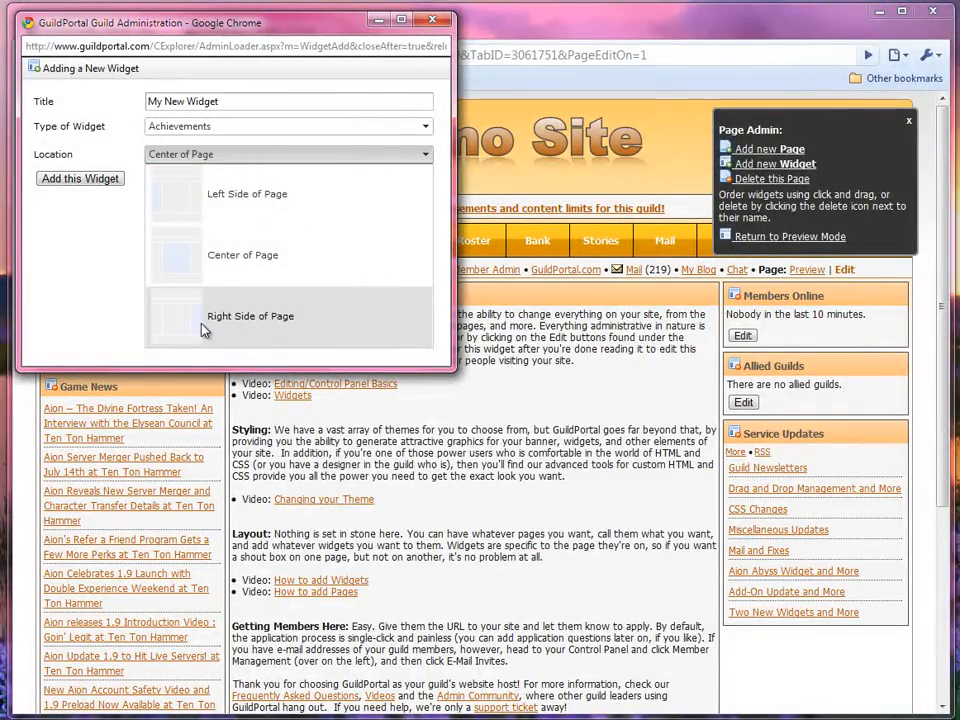
pyautogui.click(250, 316)
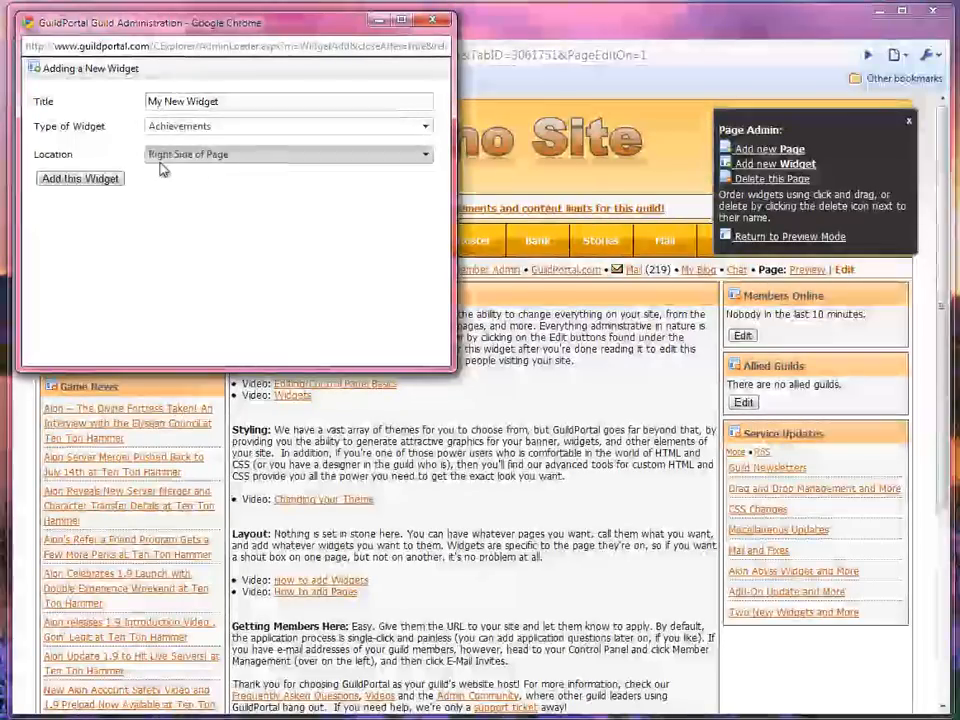
pyautogui.click(79, 178)
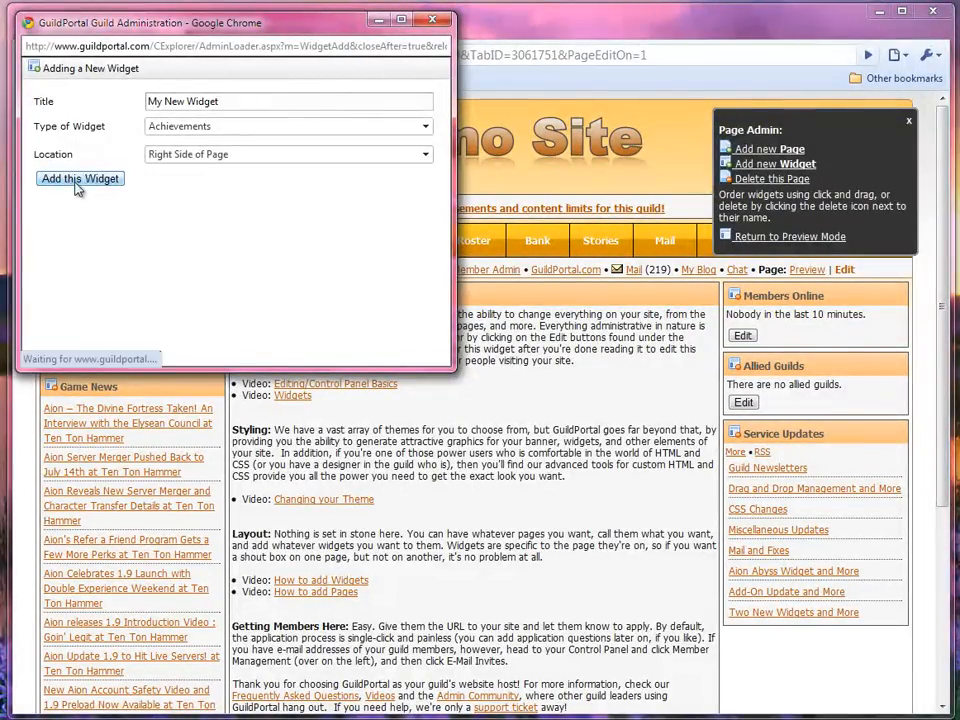
pyautogui.click(79, 178)
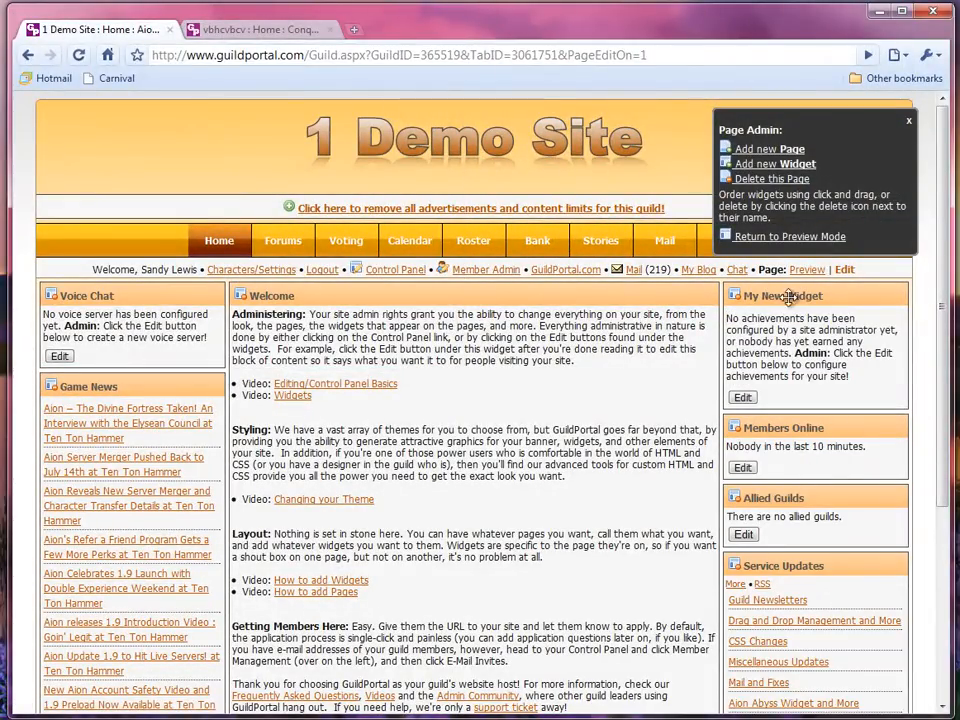
pyautogui.moveTo(770, 178)
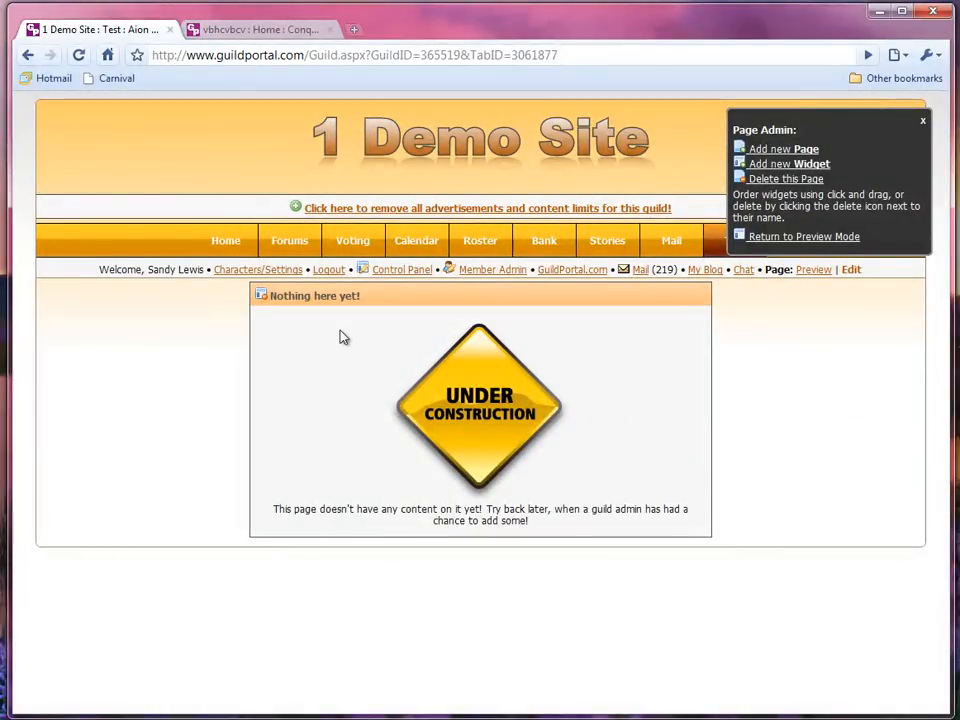
pyautogui.moveTo(785, 178)
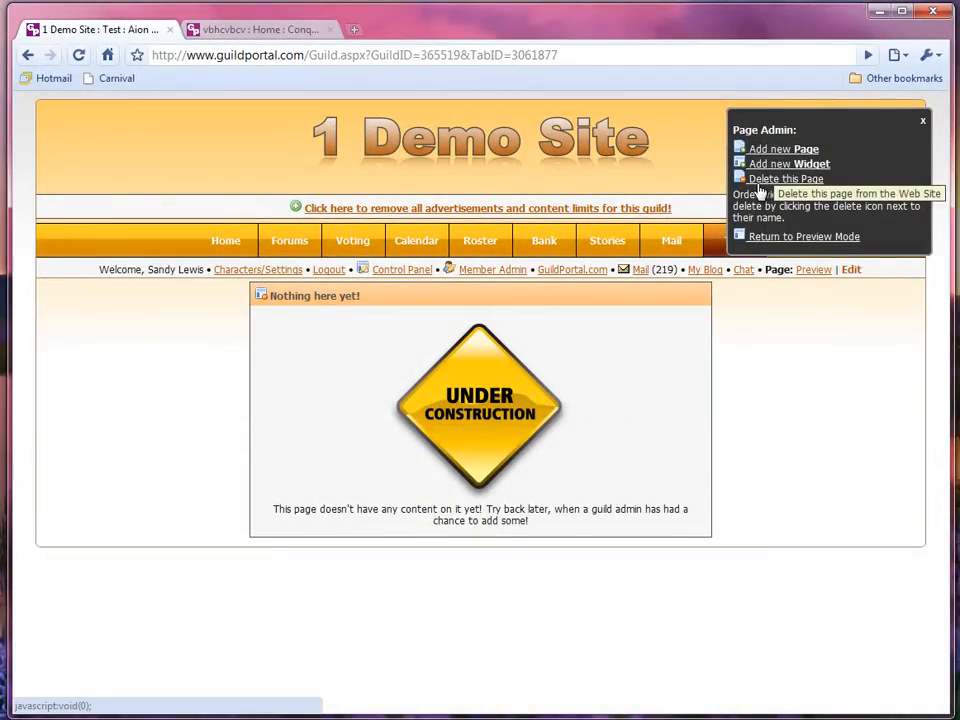
# Delete the Test page with confirmation and put the home page back in edit mode
pyautogui.click(781, 178)
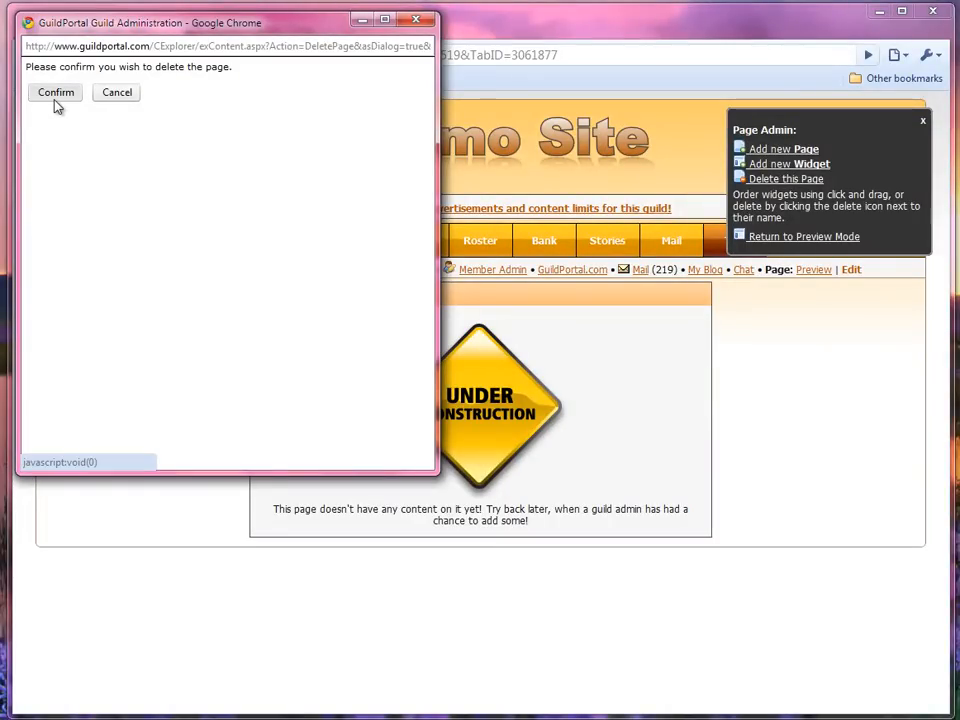
pyautogui.click(39, 92)
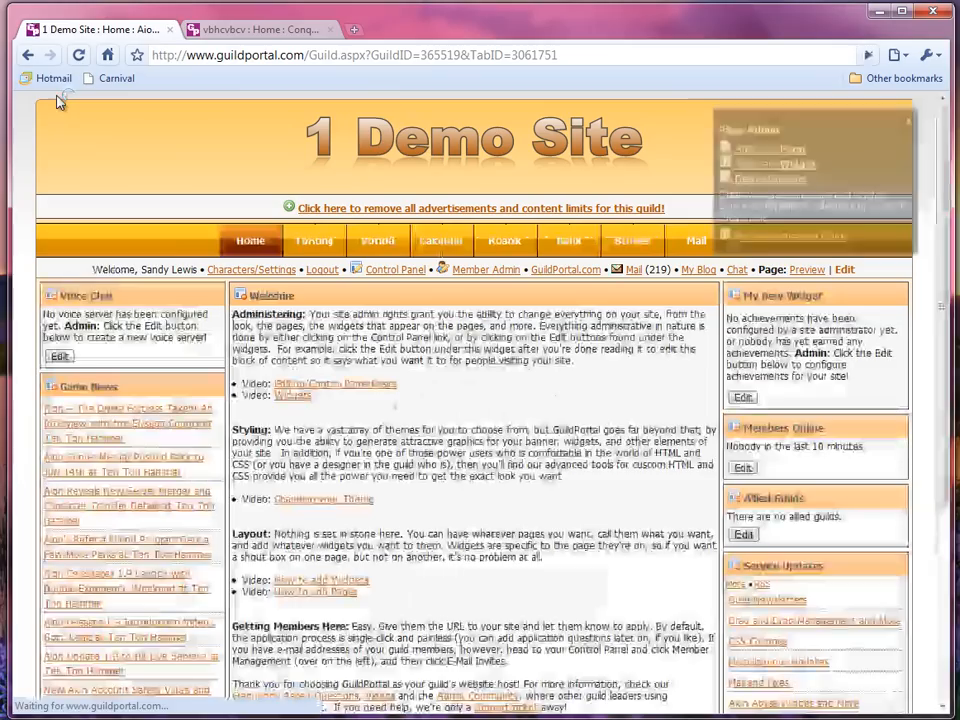
pyautogui.click(845, 270)
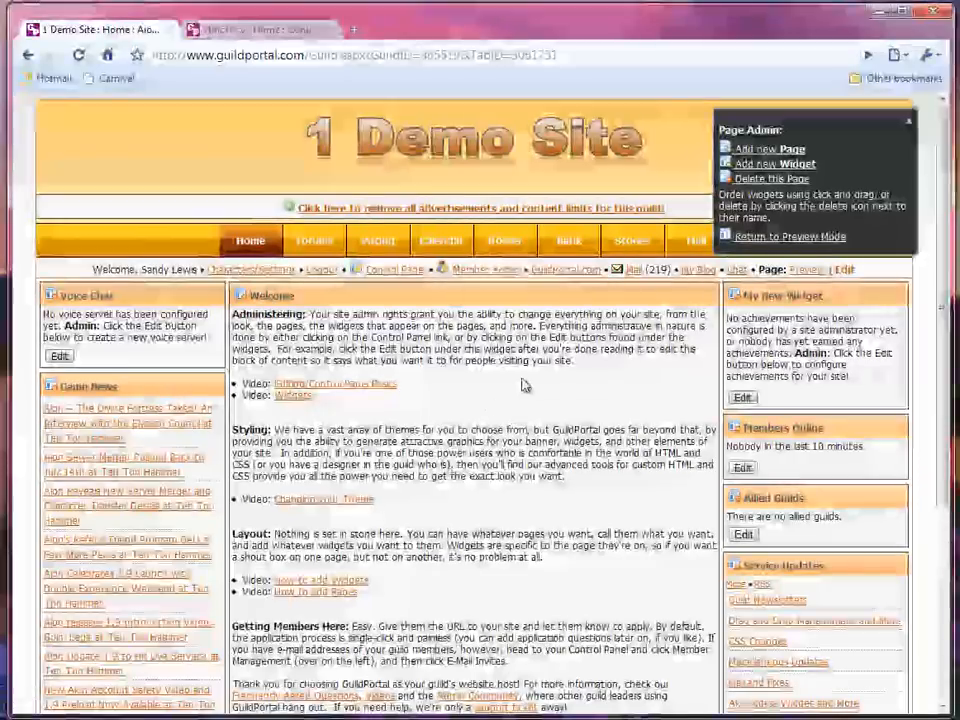
# Browse the Voting and Calendar pages, then return to the home page
pyautogui.click(384, 240)
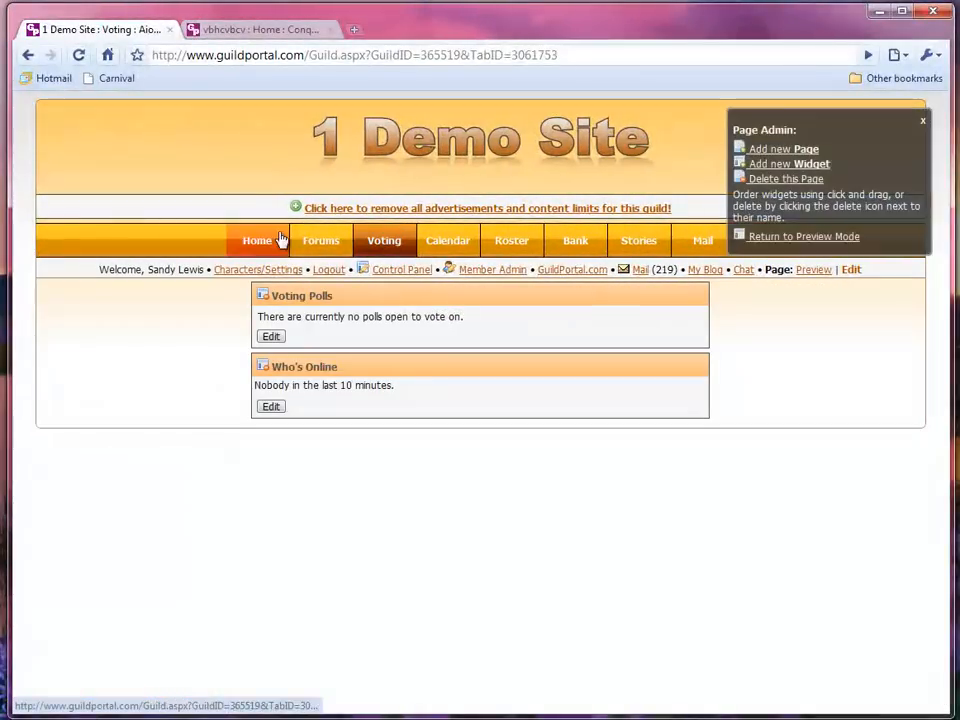
pyautogui.click(442, 240)
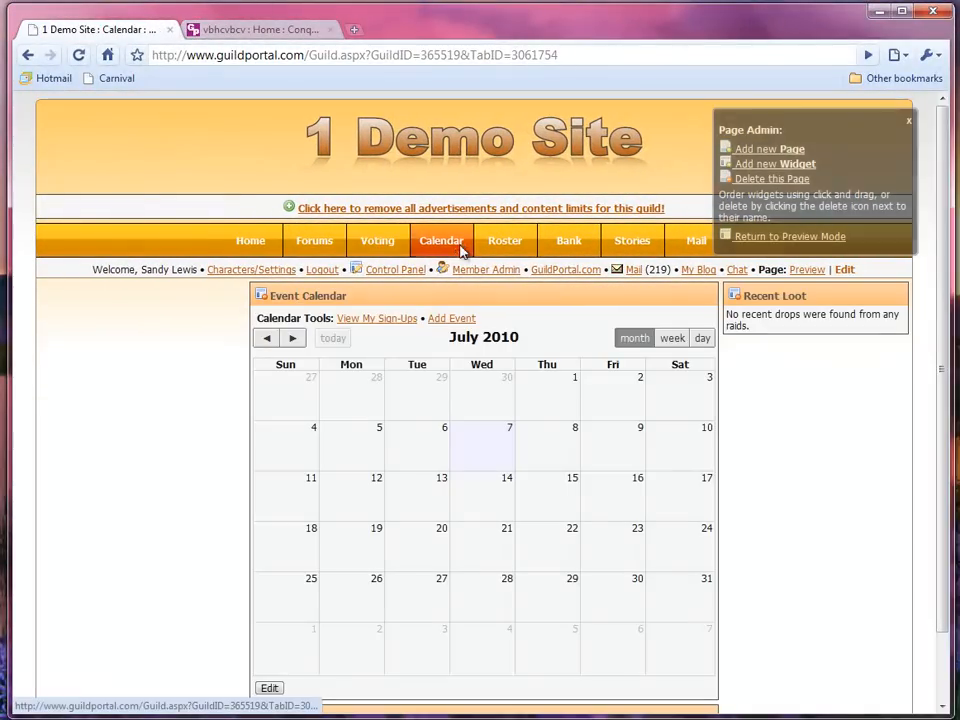
pyautogui.click(250, 240)
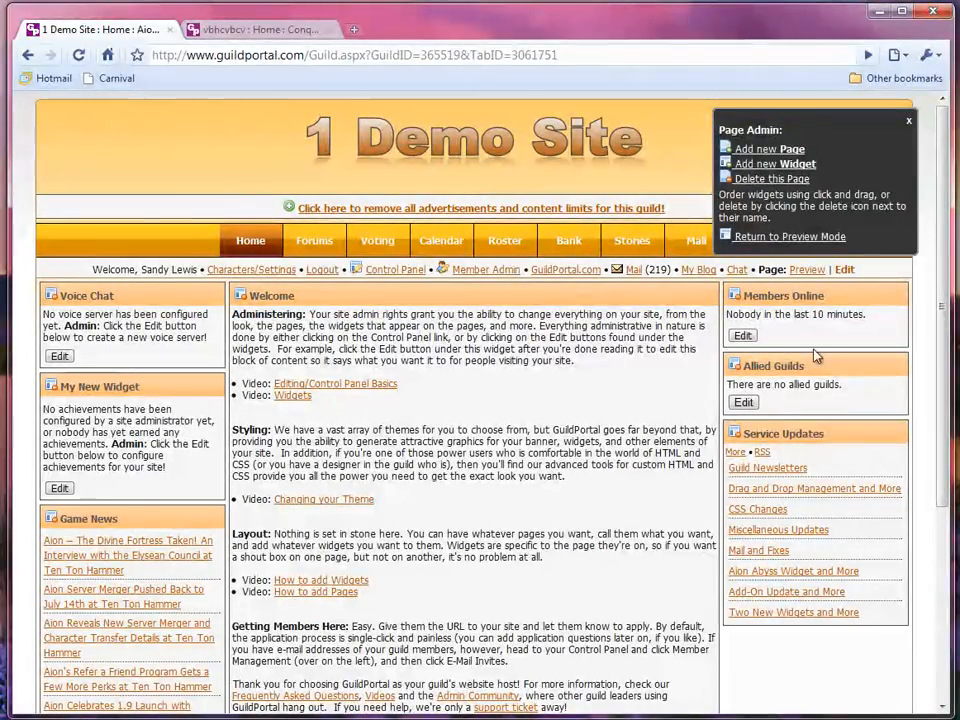
pyautogui.moveTo(792, 366)
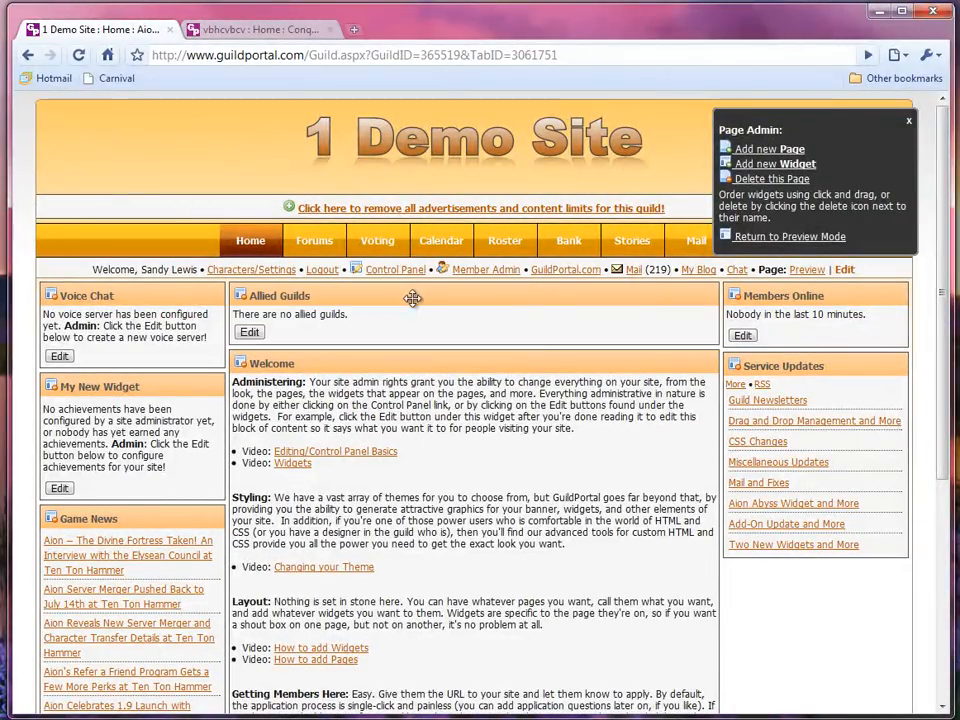
pyautogui.moveTo(368, 334)
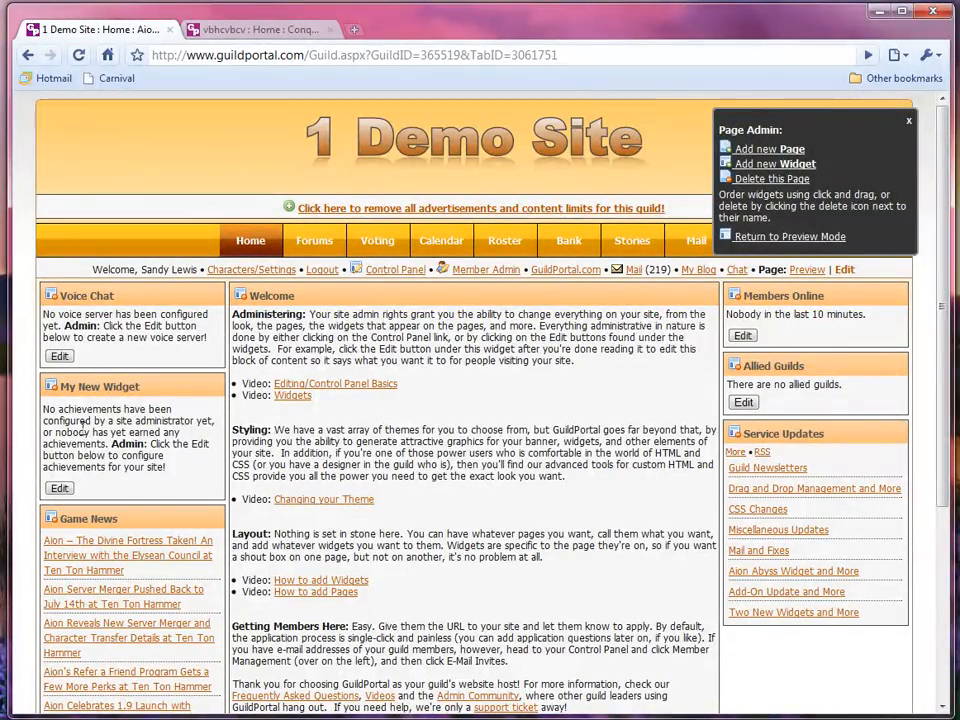
pyautogui.moveTo(49, 387)
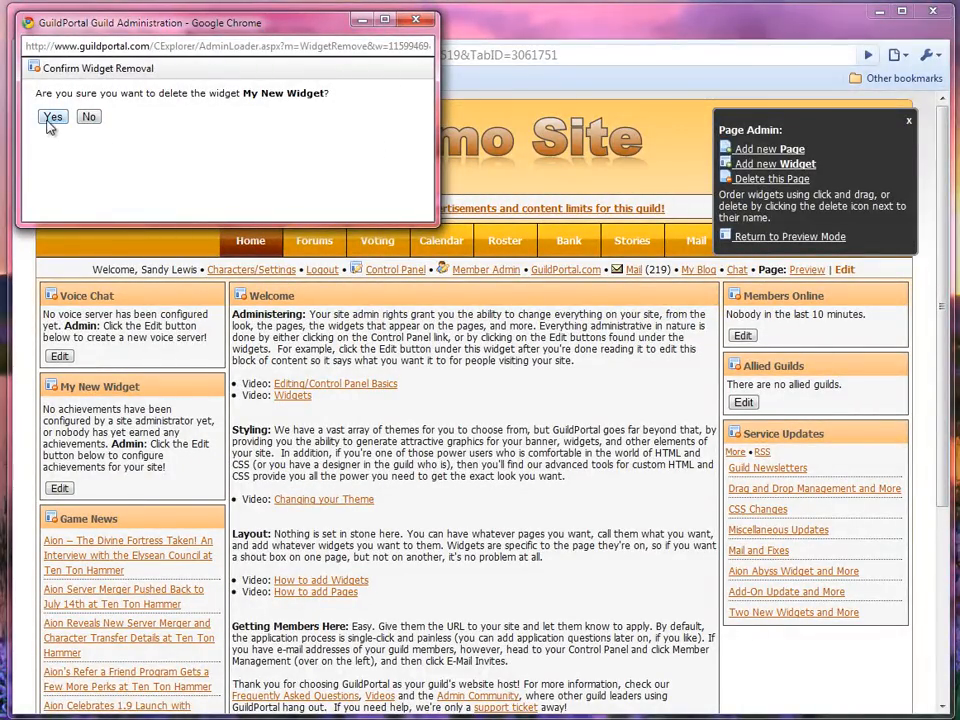
# Confirm the removal of My New Widget in the Confirm Widget Removal popup
pyautogui.click(52, 117)
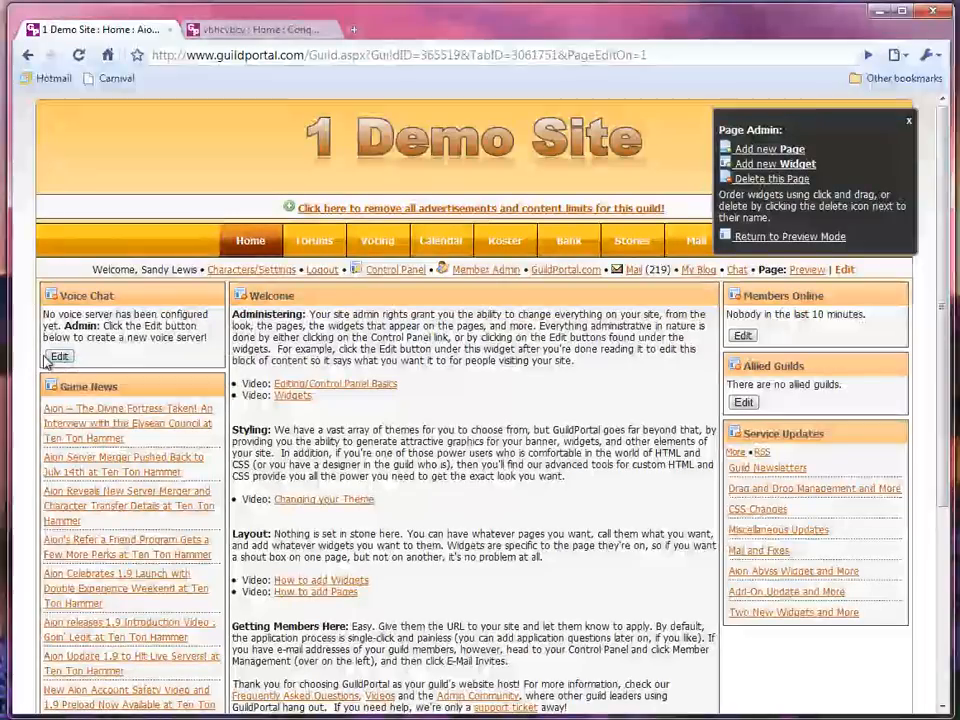
pyautogui.scroll(-3)
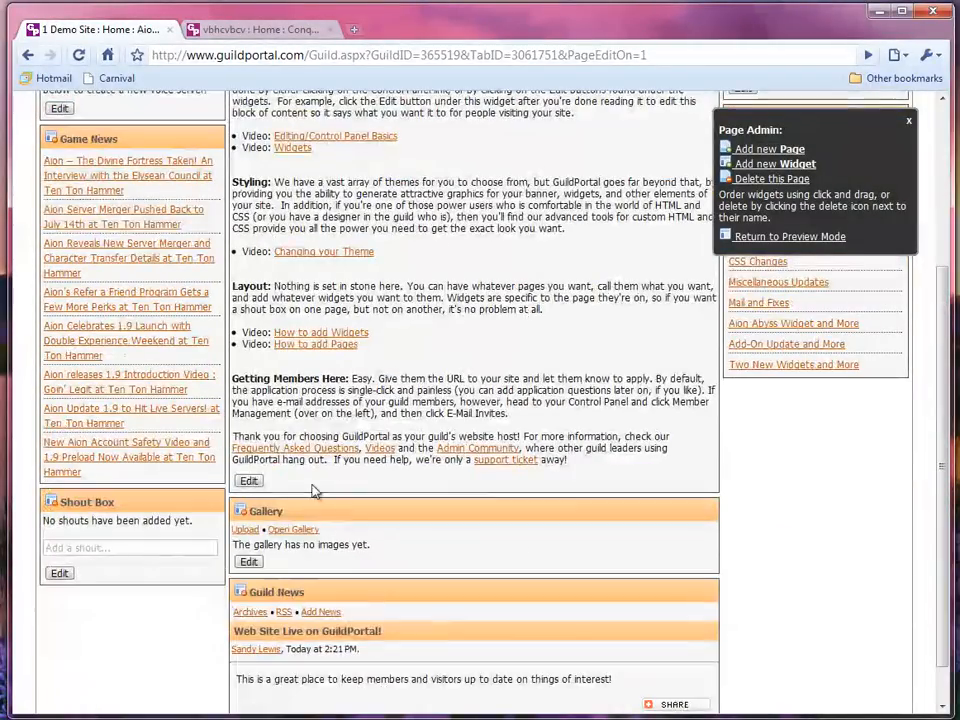
pyautogui.click(248, 480)
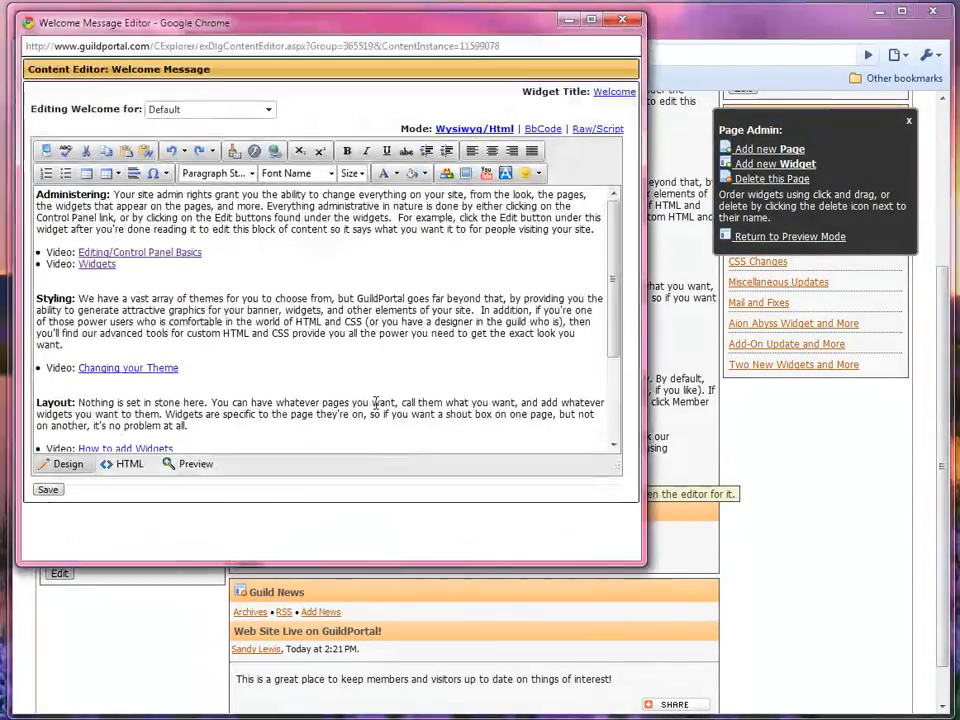
pyautogui.moveTo(93, 514)
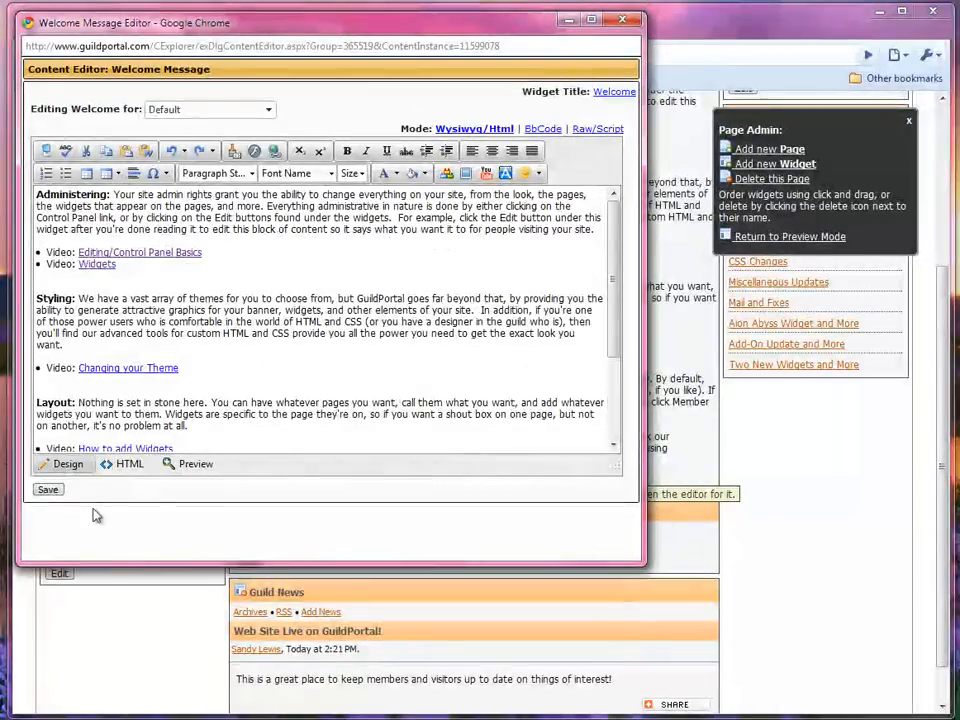
pyautogui.click(42, 490)
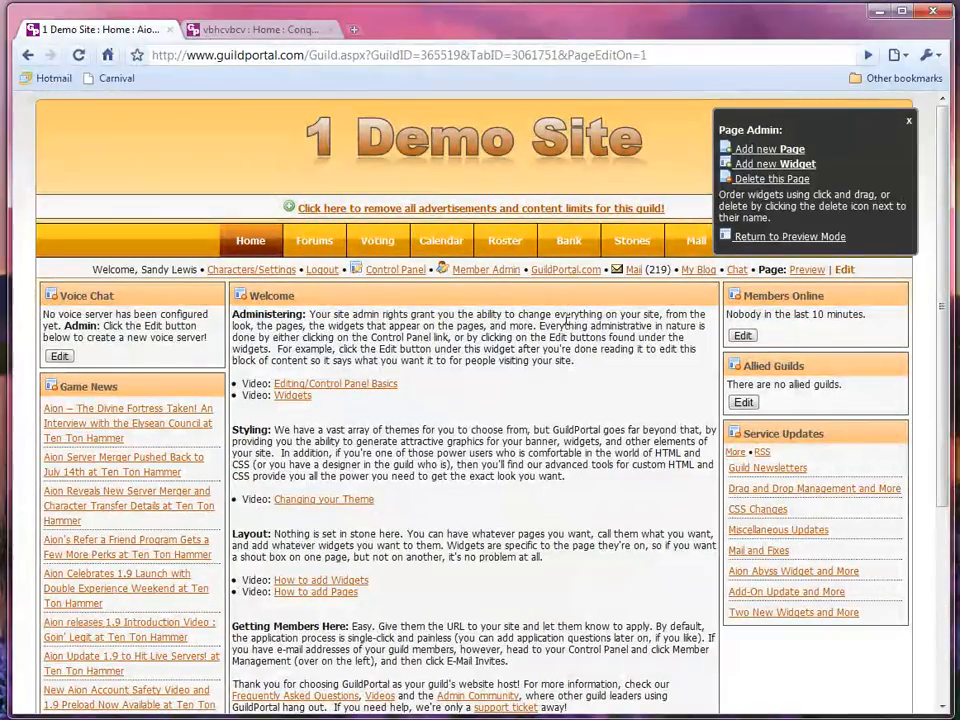
pyautogui.moveTo(500, 380)
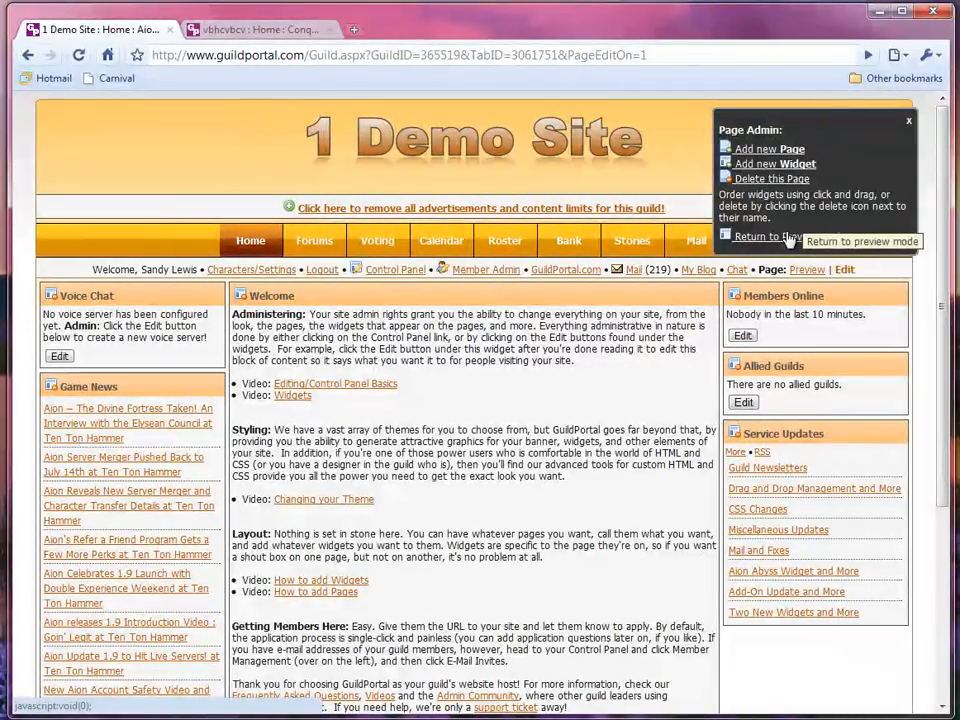
# Use Return to Preview Mode to hide the Page Admin box on the home page
pyautogui.click(773, 236)
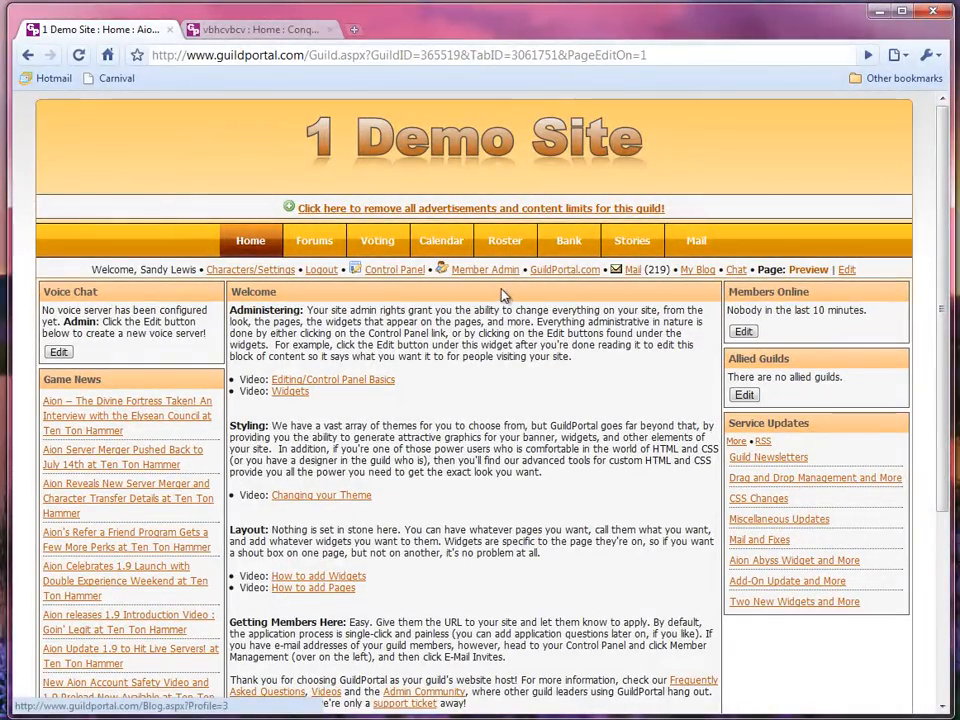